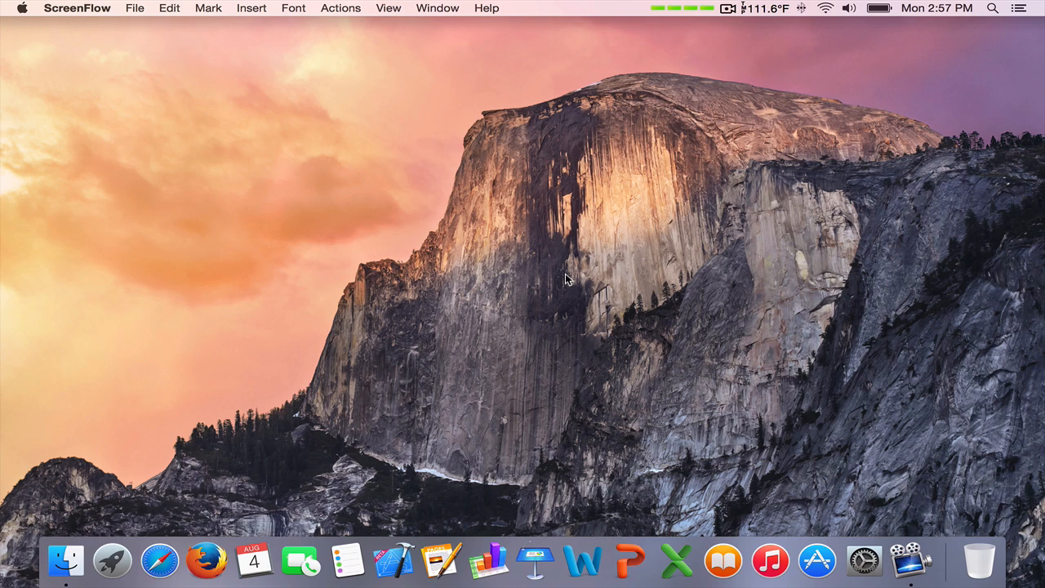
mouse_move(446, 198)
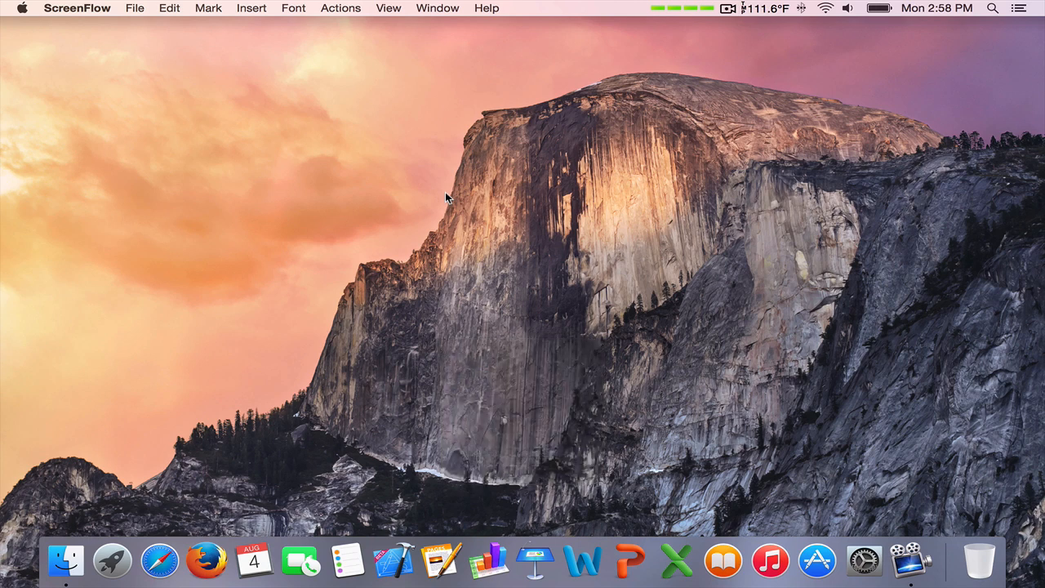
mouse_move(152, 431)
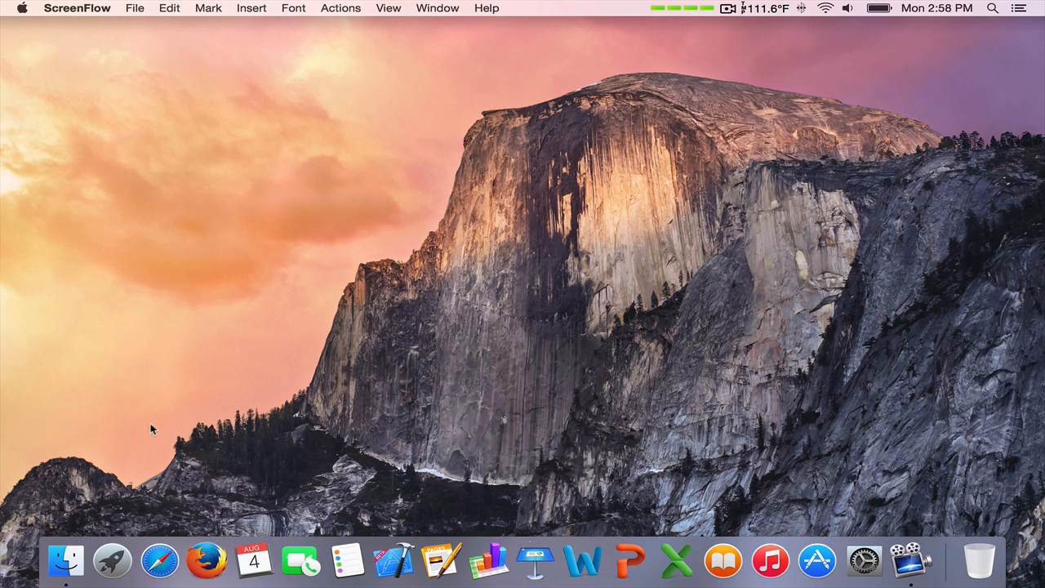
mouse_move(160, 561)
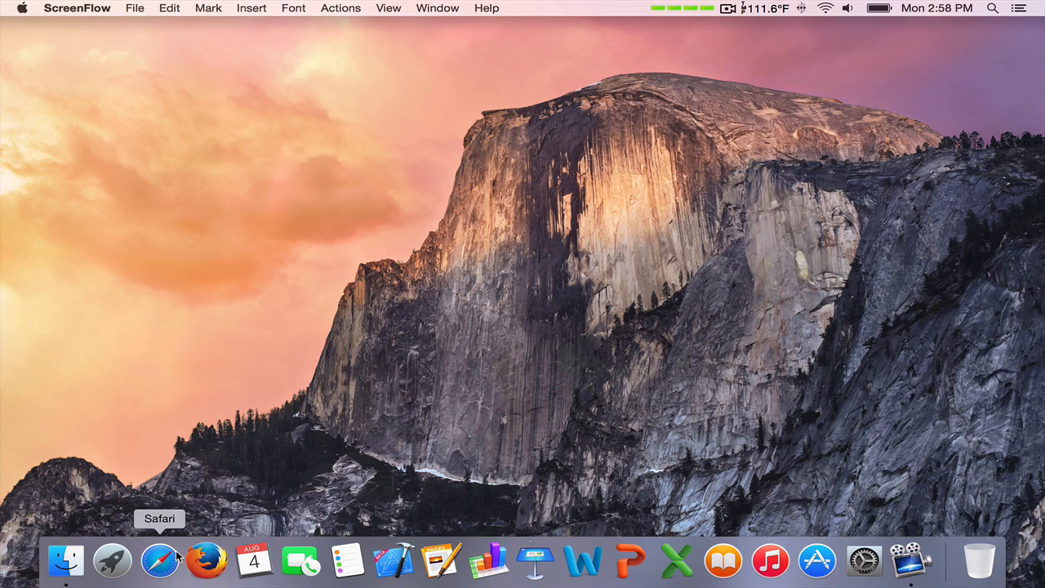
- Launch Safari, visit apple.com, and scroll down the page
click(160, 561)
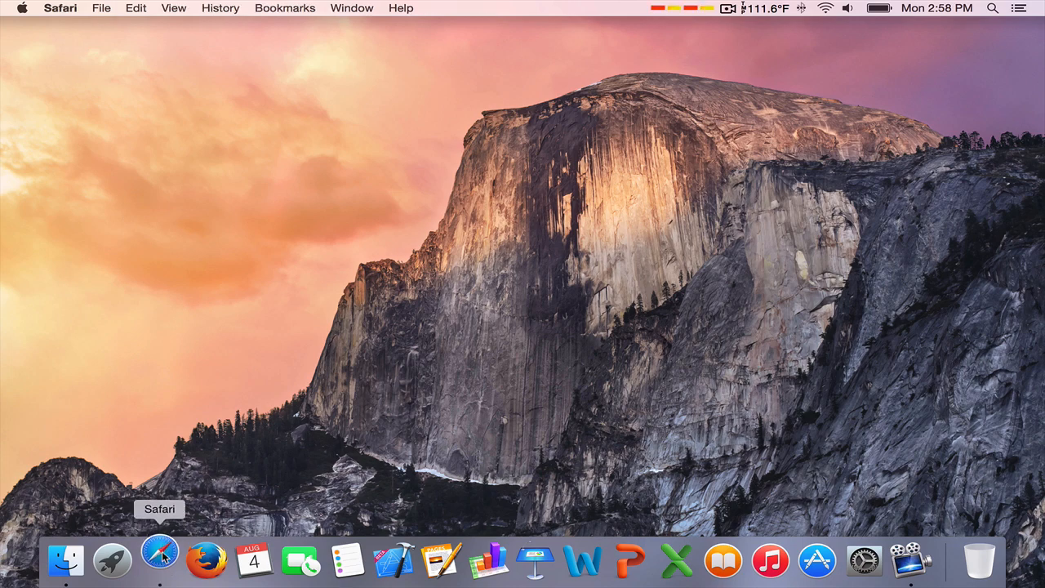
click(160, 561)
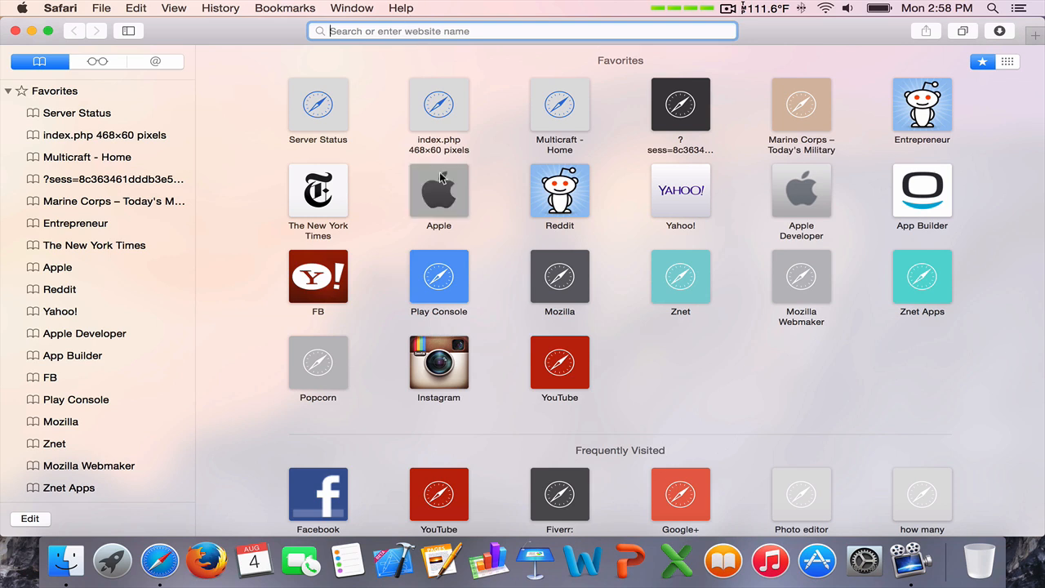
text(apple.com)
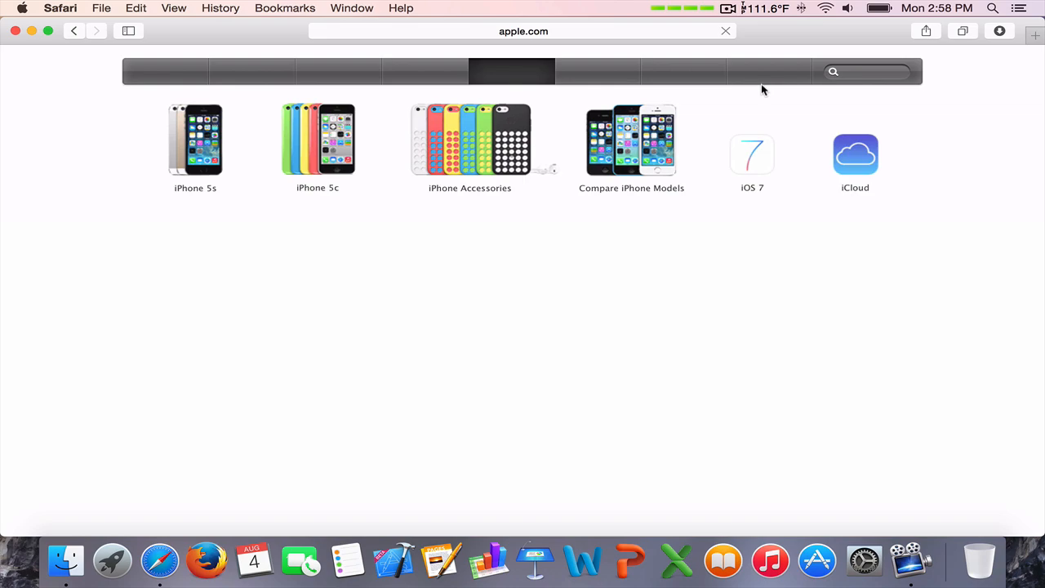
scroll(down, 3)
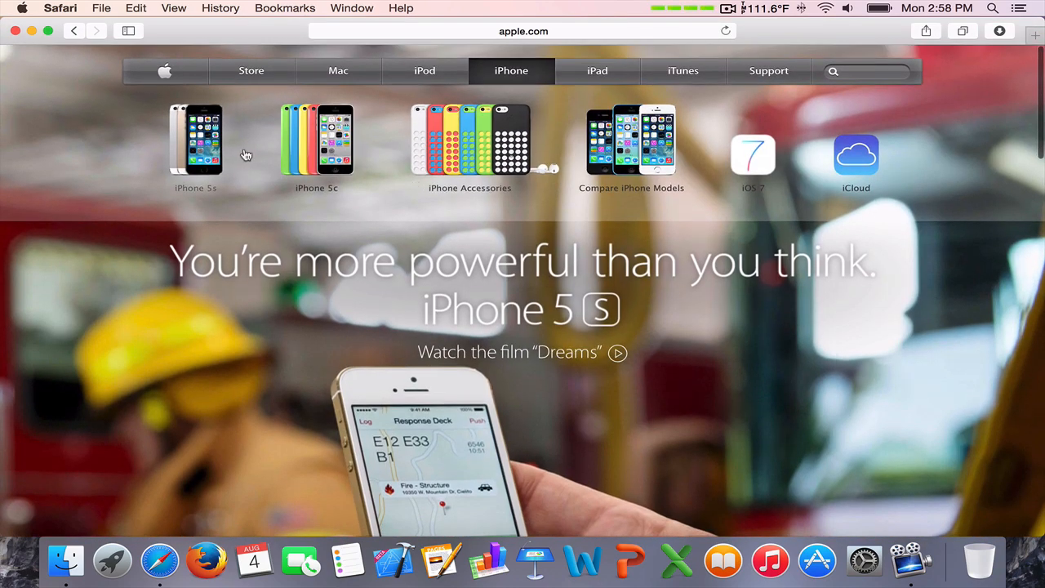
click(196, 139)
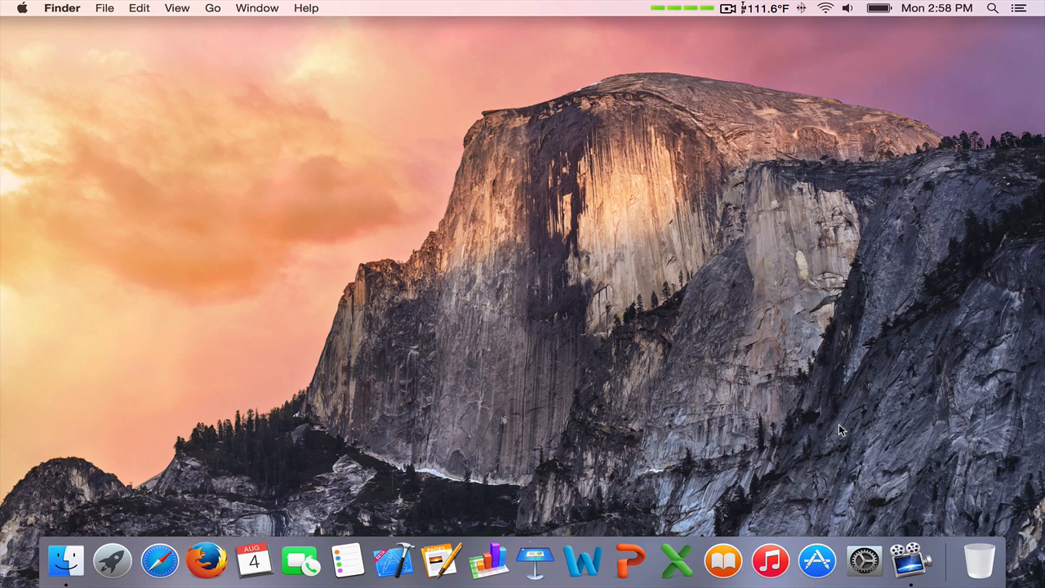
- Open and close System Preferences, then open ScreenFlow's menu showing 1 min 37 secs recorded
click(864, 560)
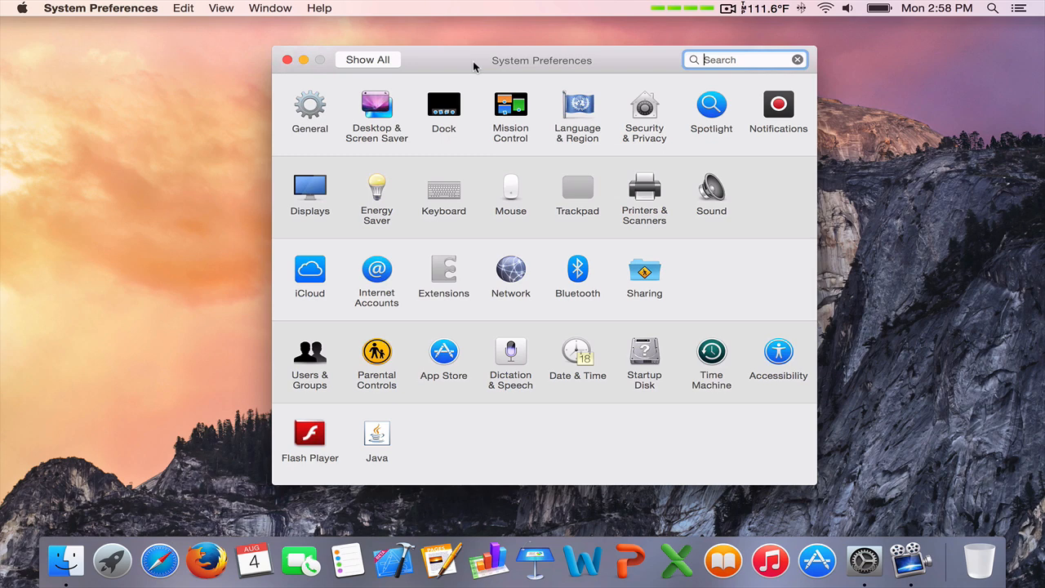
click(287, 58)
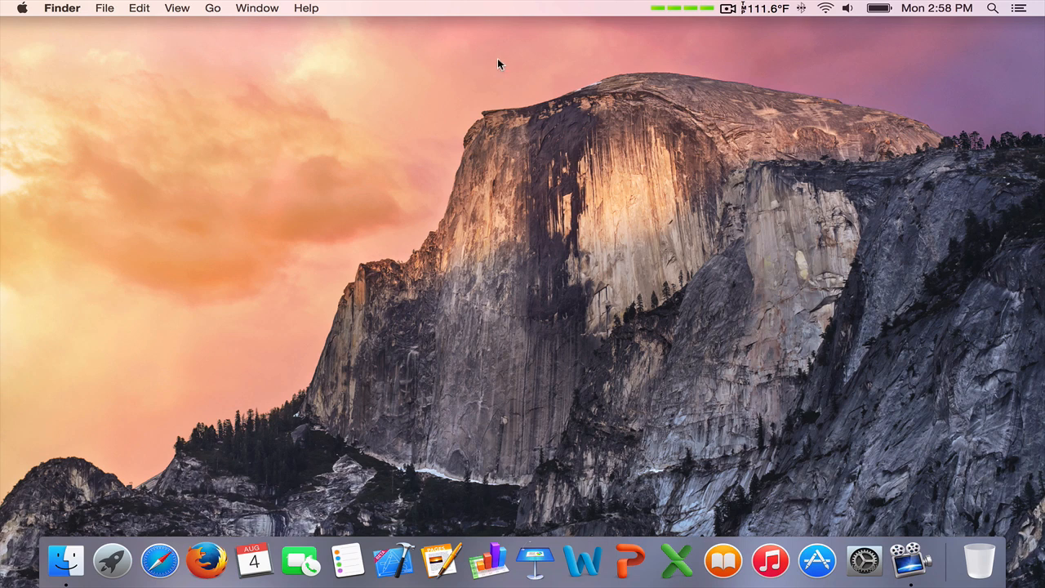
mouse_move(731, 7)
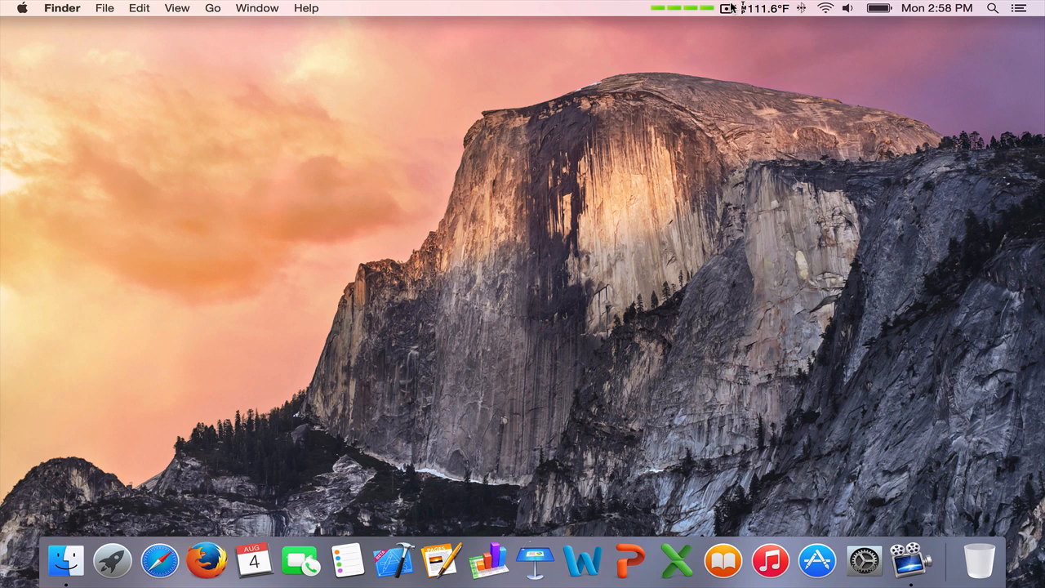
click(727, 8)
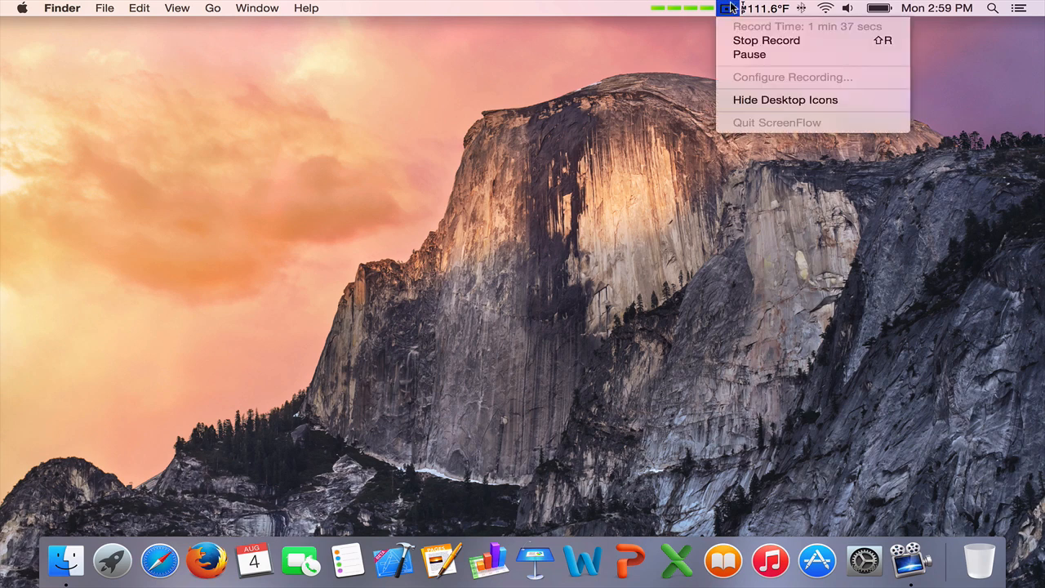
mouse_move(733, 8)
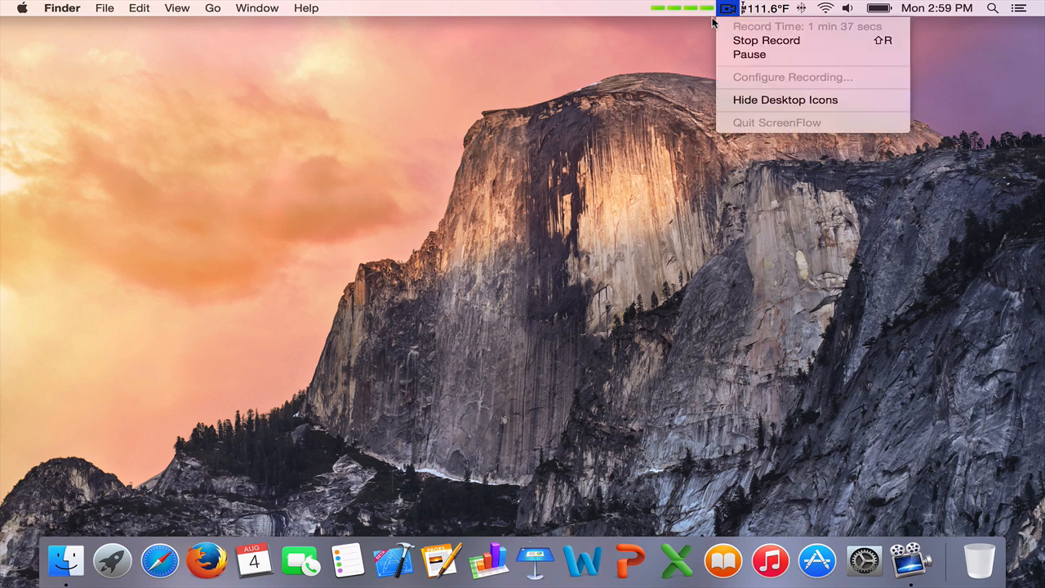
mouse_move(766, 40)
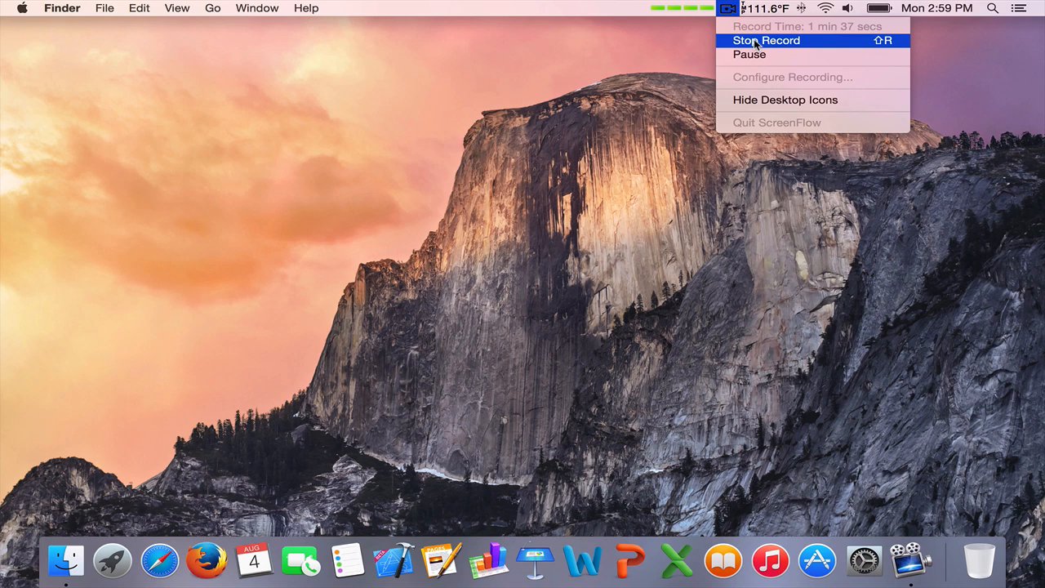